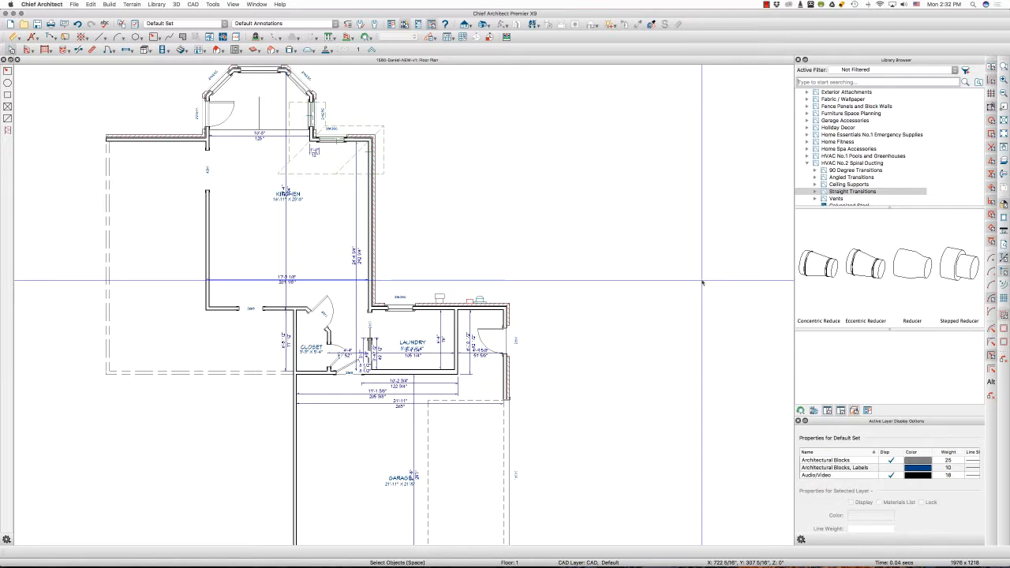
{"action": "mouse_move", "coordinate": [551, 284]}
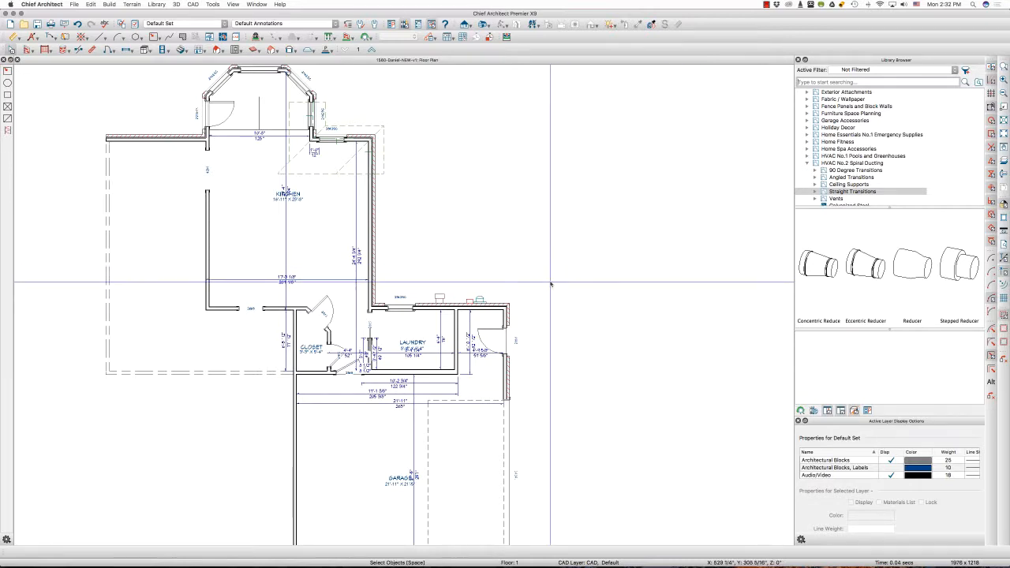
{"action": "mouse_move", "coordinate": [455, 284]}
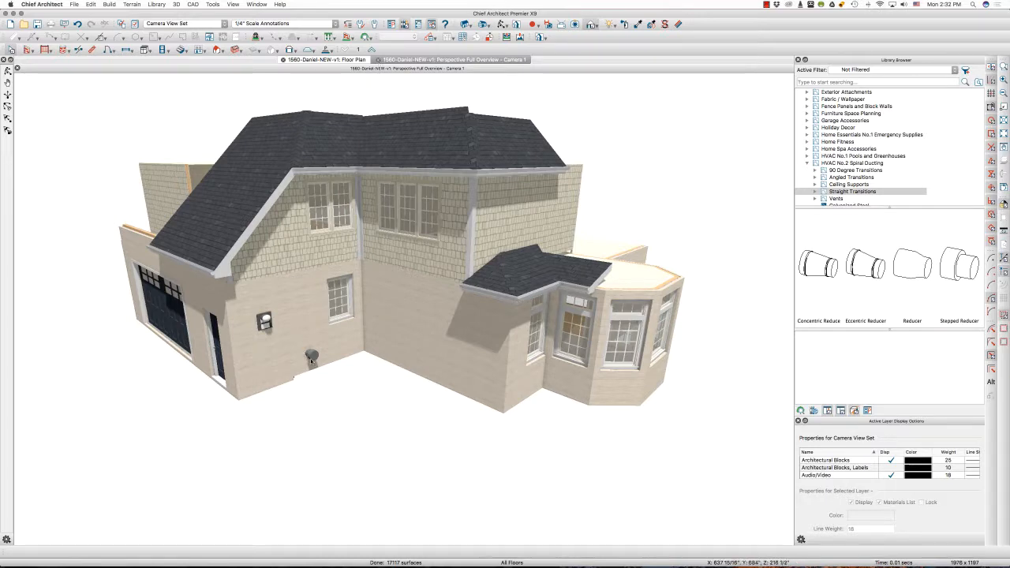
Step: Choose the blue Siding-4, NEW wall type in the Exterior Wall Defaults wall type list
{"action": "left_click", "coordinate": [325, 60]}
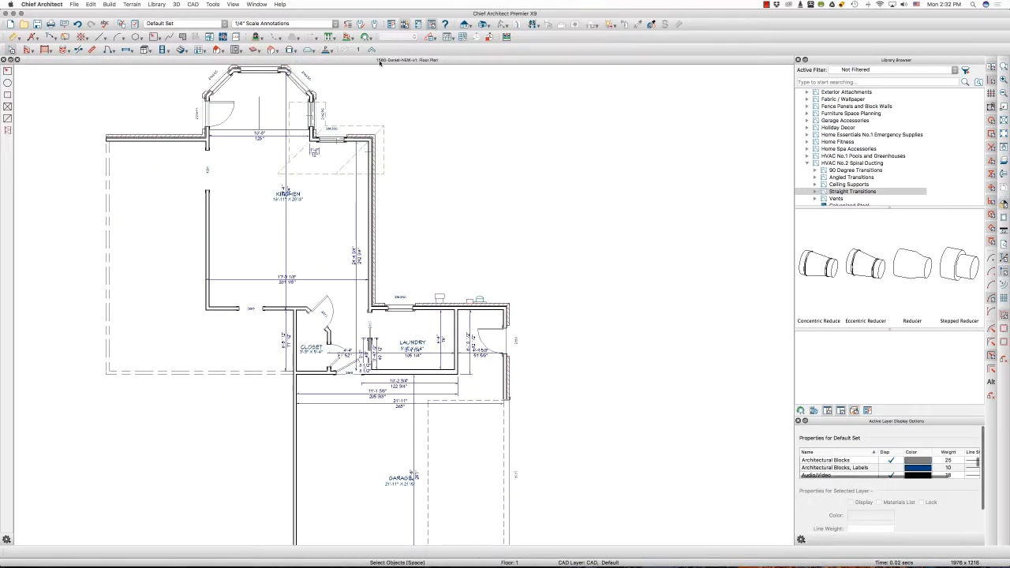
{"action": "mouse_move", "coordinate": [408, 145]}
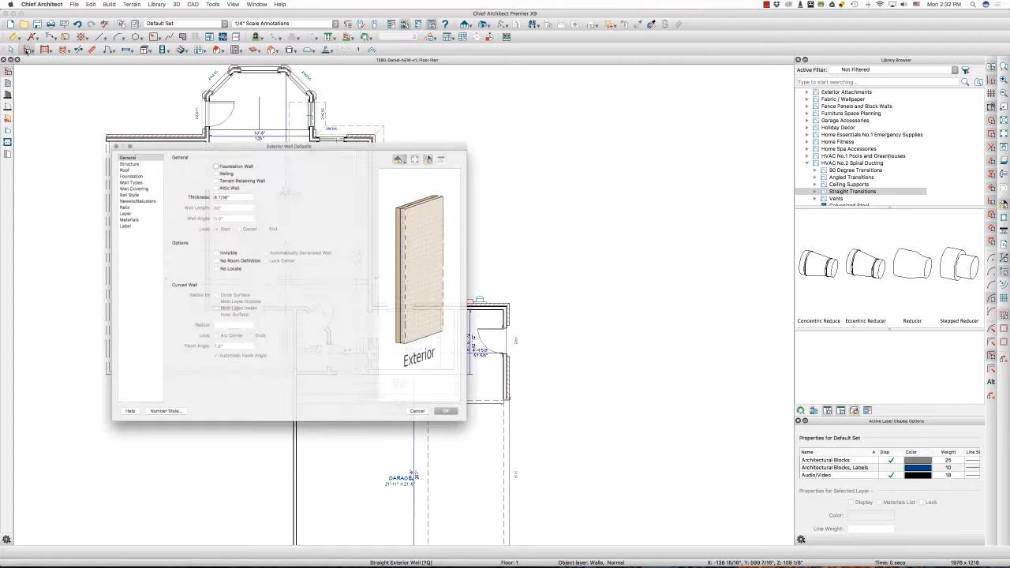
{"action": "left_click_drag", "start_coordinate": [288, 147], "coordinate": [287, 127]}
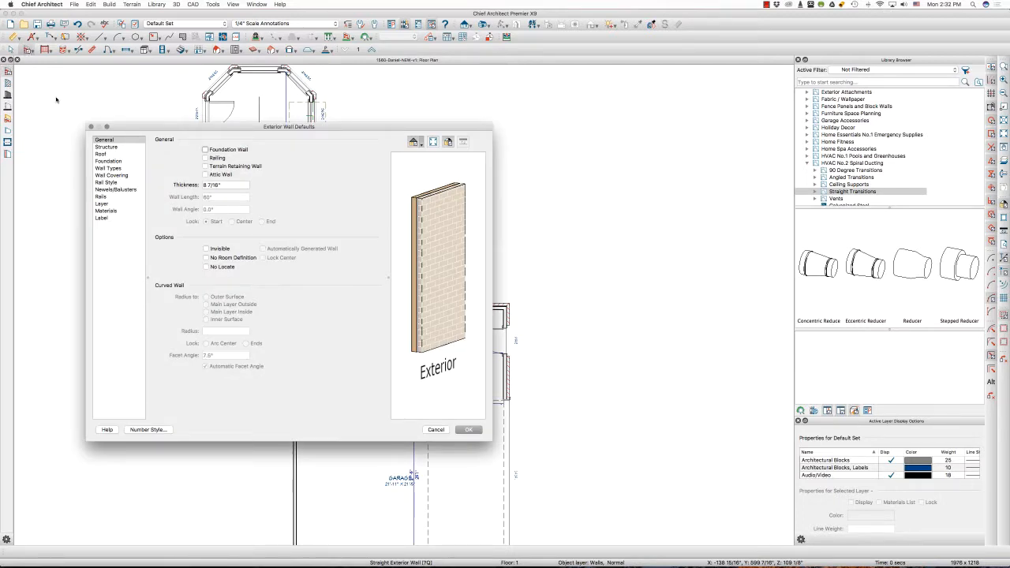
{"action": "mouse_move", "coordinate": [107, 150]}
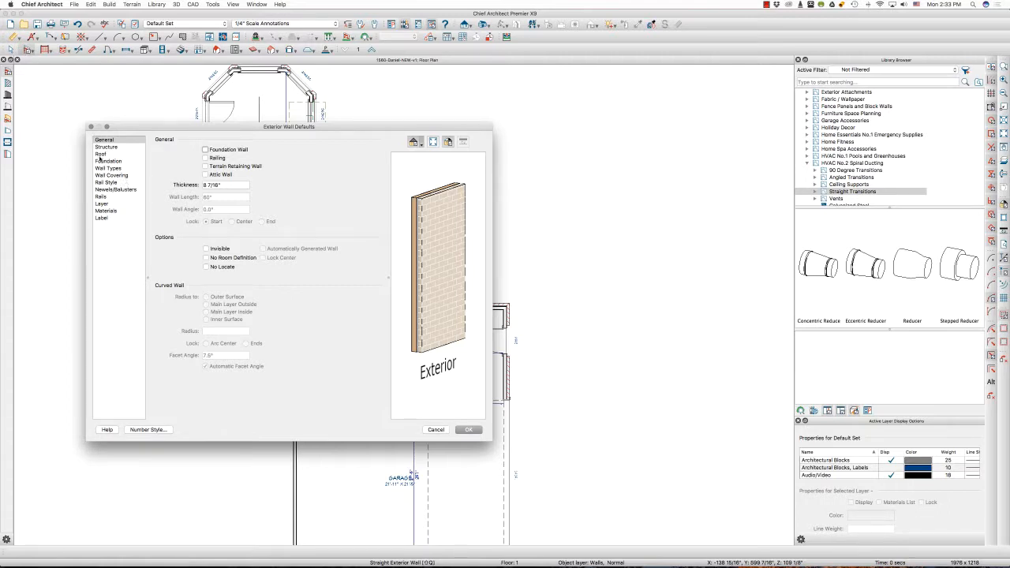
{"action": "left_click", "coordinate": [107, 168]}
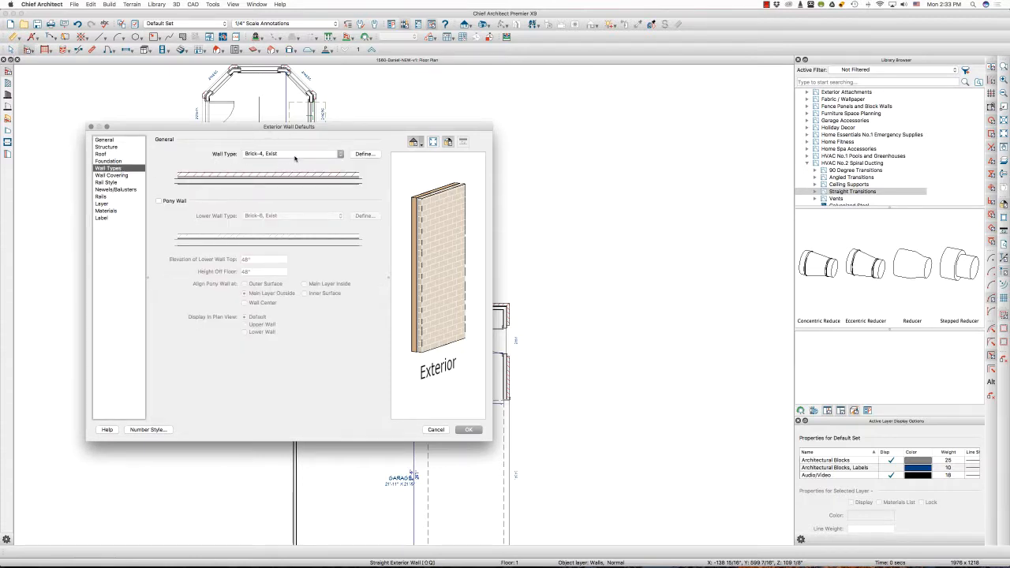
{"action": "left_click", "coordinate": [339, 153]}
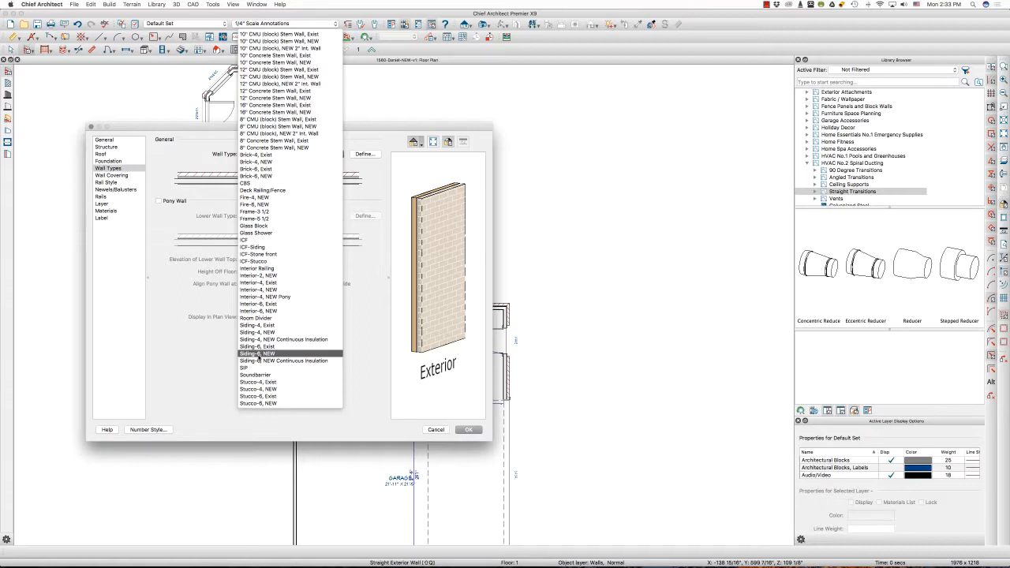
{"action": "left_click", "coordinate": [256, 354]}
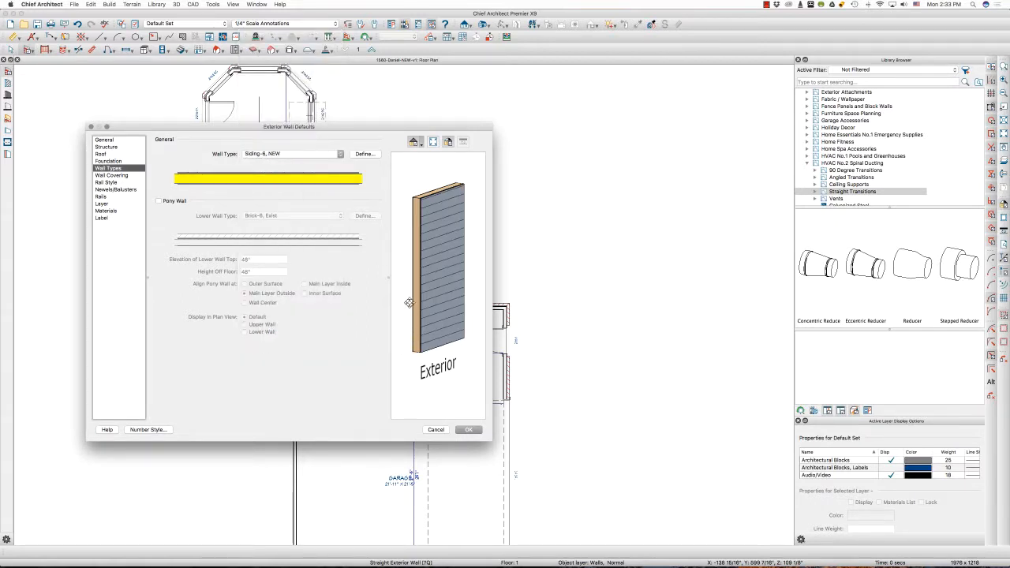
{"action": "left_click", "coordinate": [340, 153]}
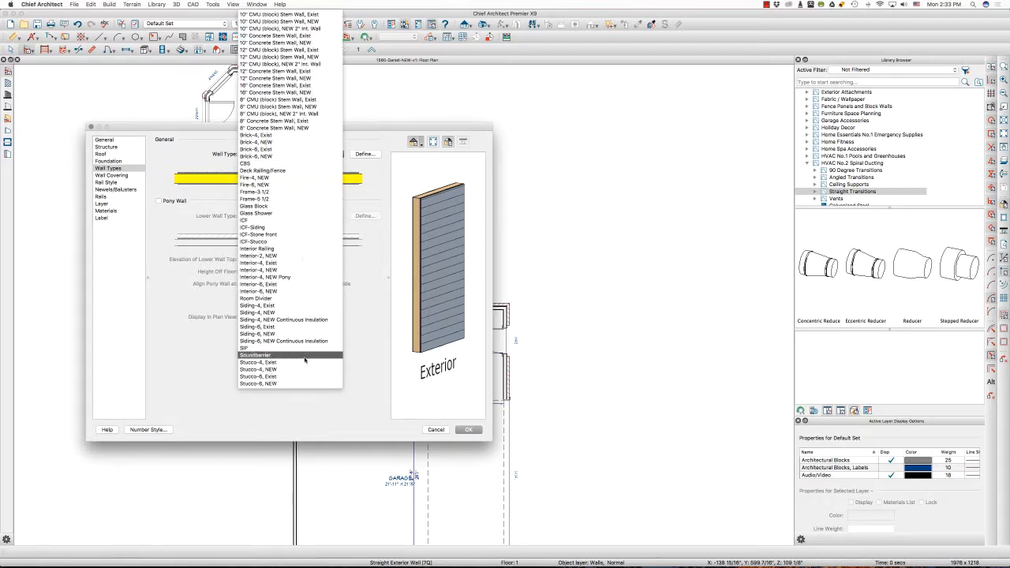
{"action": "left_click", "coordinate": [259, 313]}
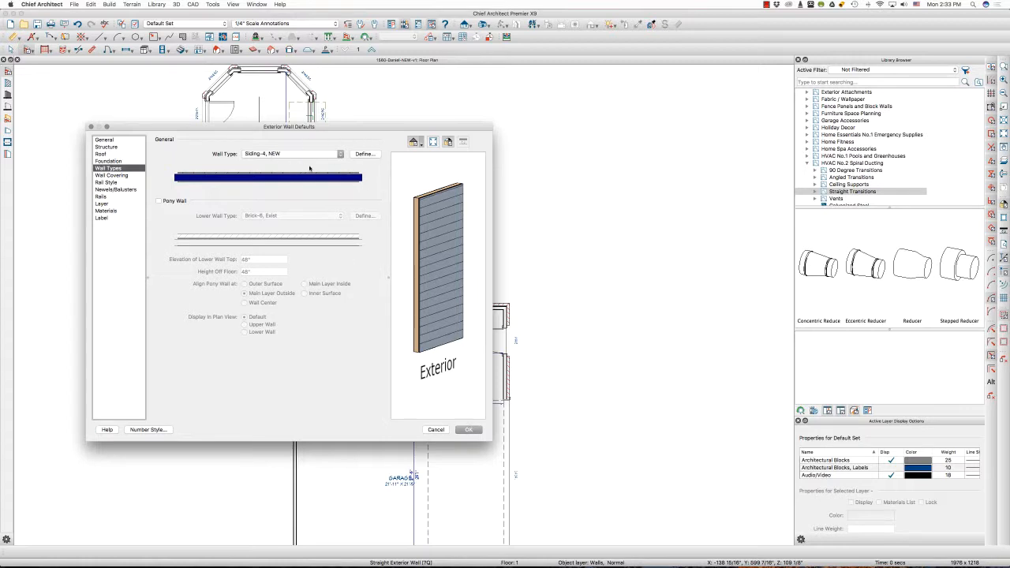
{"action": "mouse_move", "coordinate": [411, 167]}
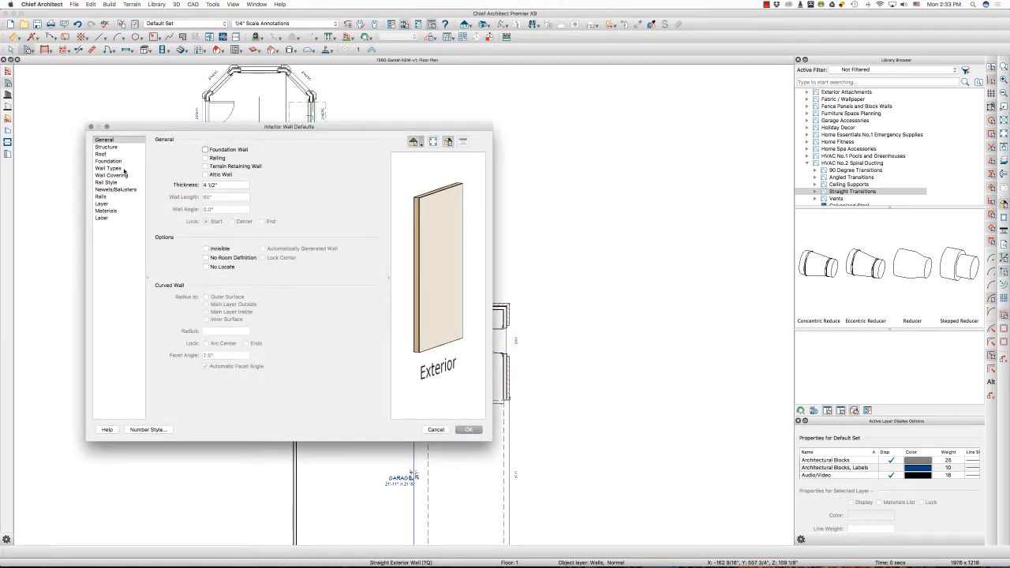
Step: Pick the interior wall type default and accept Siding-4, NEW for the two selected walls
{"action": "left_click", "coordinate": [107, 167]}
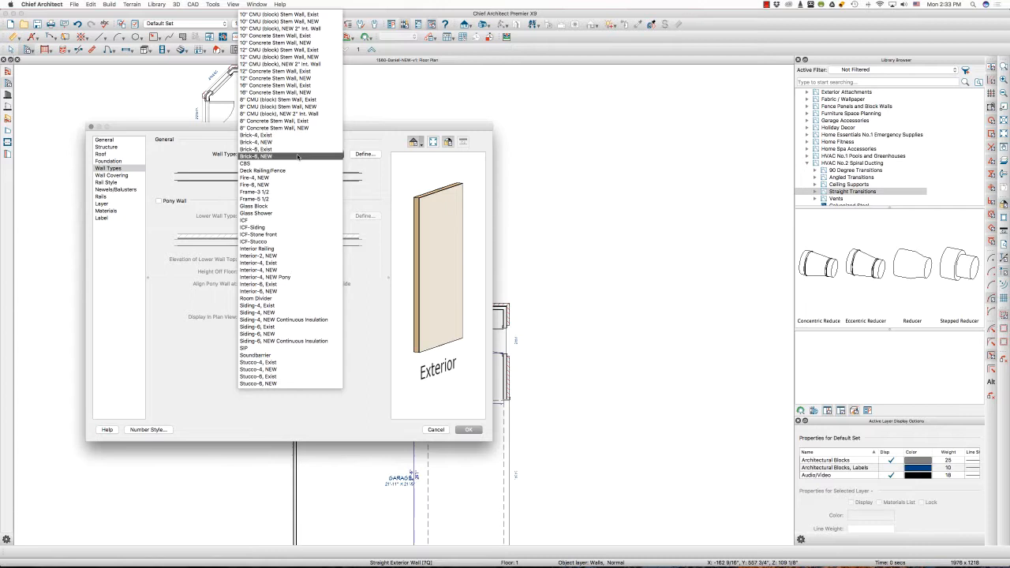
{"action": "left_click", "coordinate": [259, 269]}
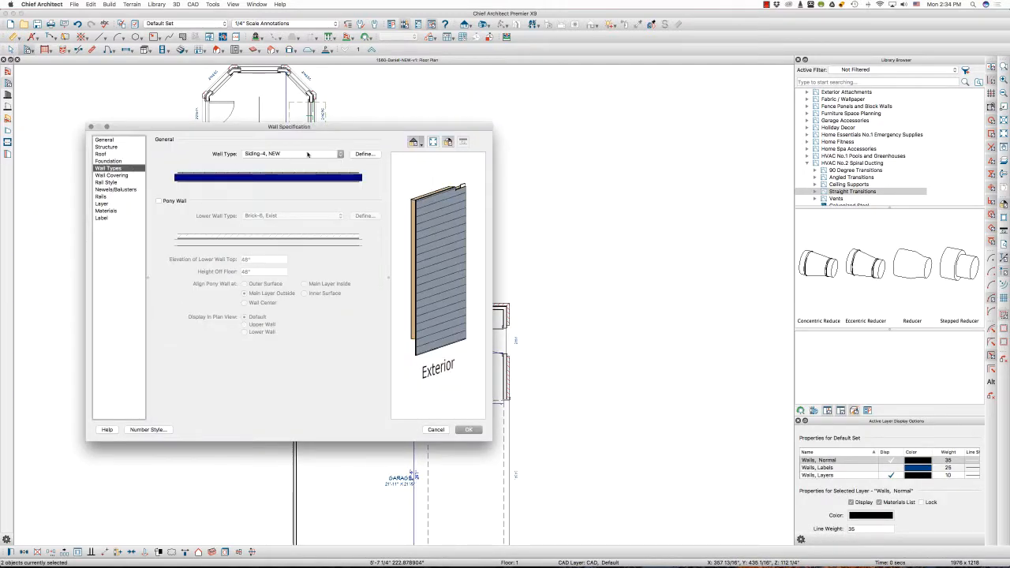
{"action": "left_click", "coordinate": [339, 153]}
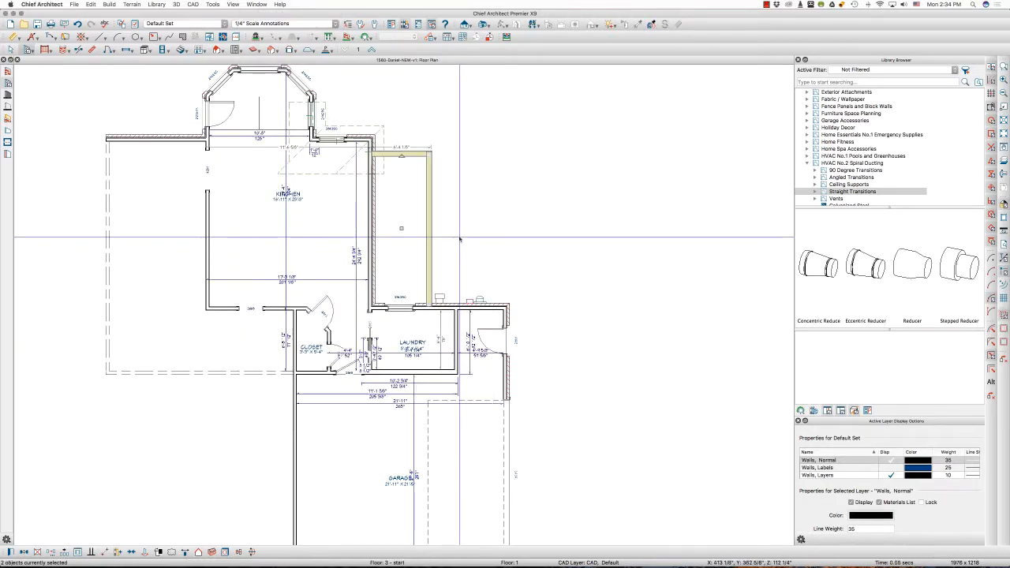
Step: Delete the two new walls right of the kitchen and bring up the saved layer sets list
{"action": "left_click", "coordinate": [401, 229]}
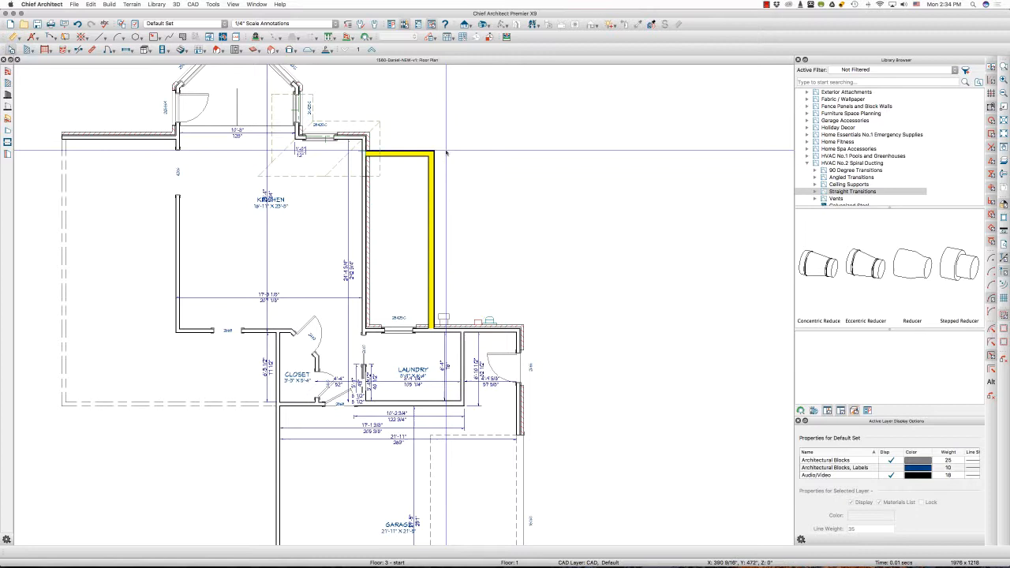
{"action": "left_click", "coordinate": [420, 180]}
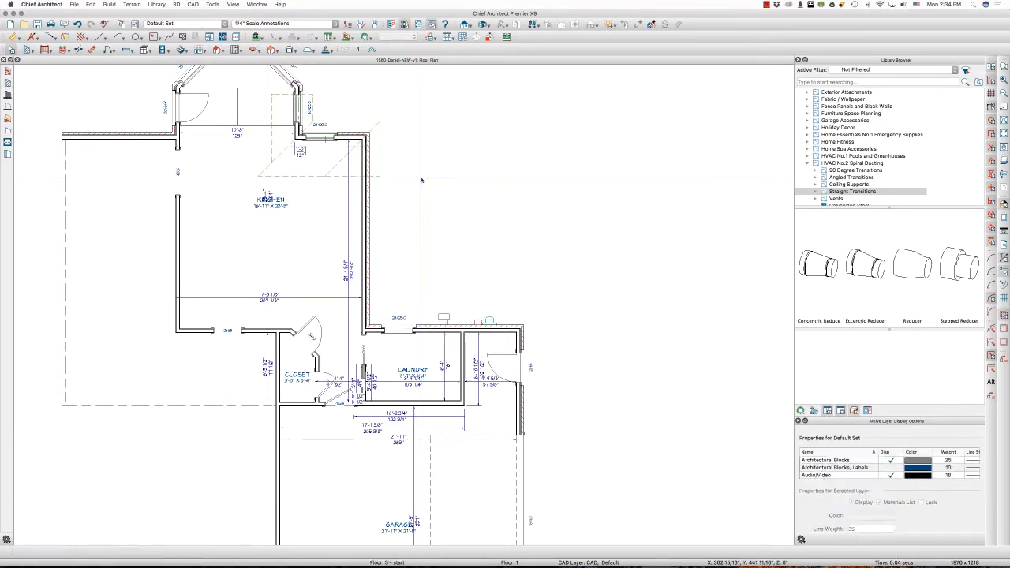
{"action": "mouse_move", "coordinate": [436, 186]}
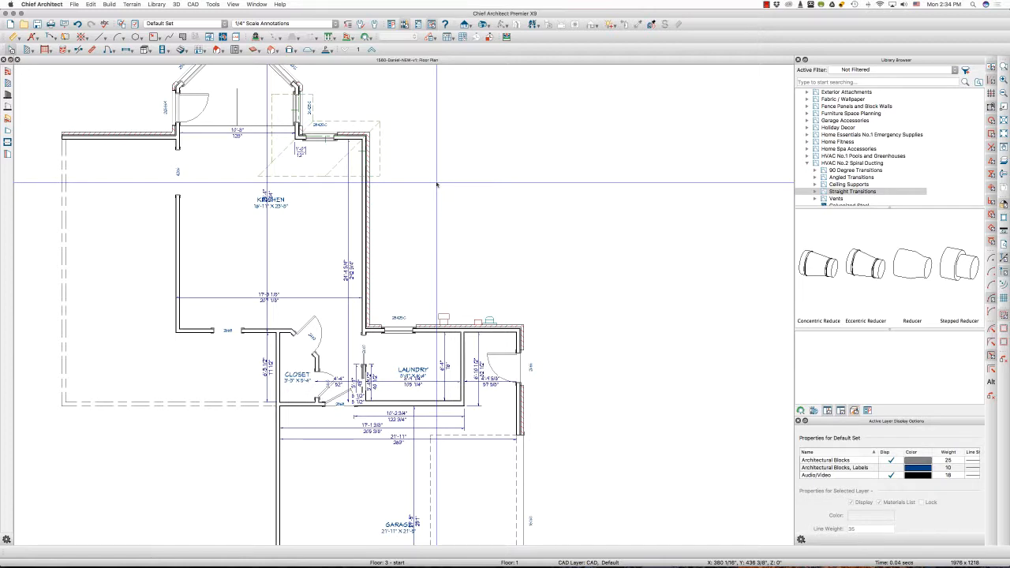
{"action": "mouse_move", "coordinate": [464, 208]}
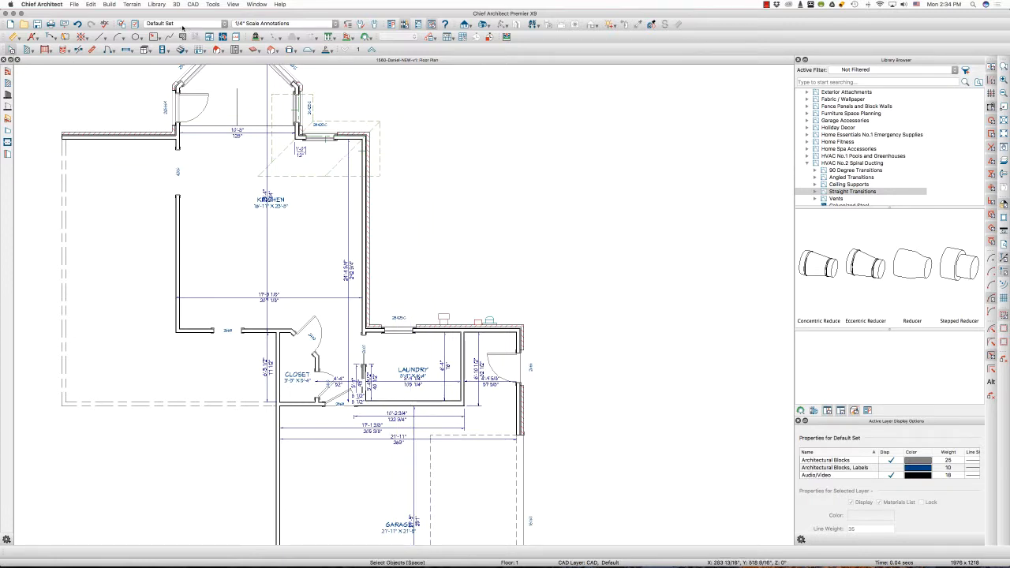
{"action": "left_click", "coordinate": [181, 24]}
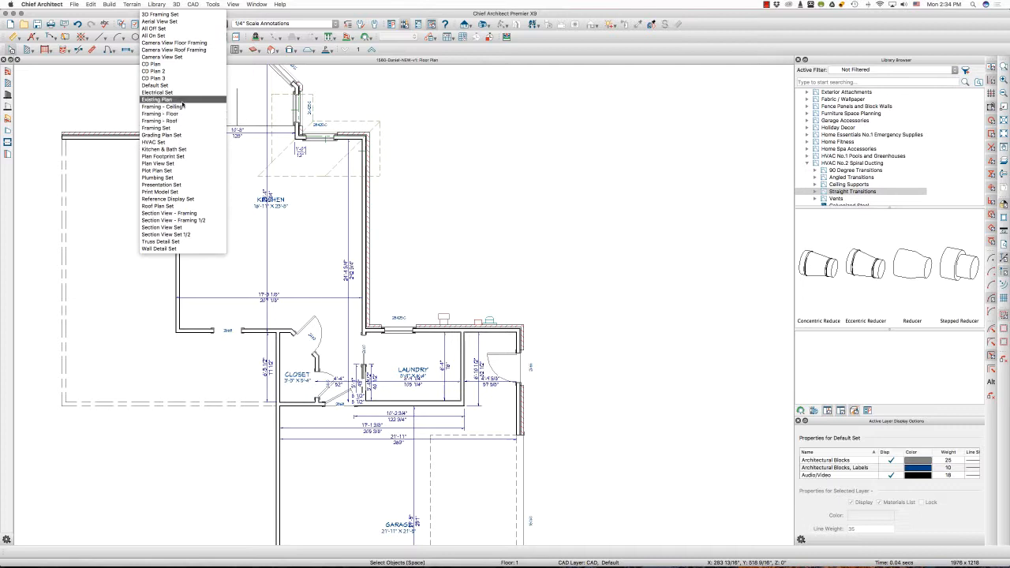
Step: Switch the plan to the Existing Plan layer set showing only walls, doors and windows
{"action": "left_click", "coordinate": [157, 100]}
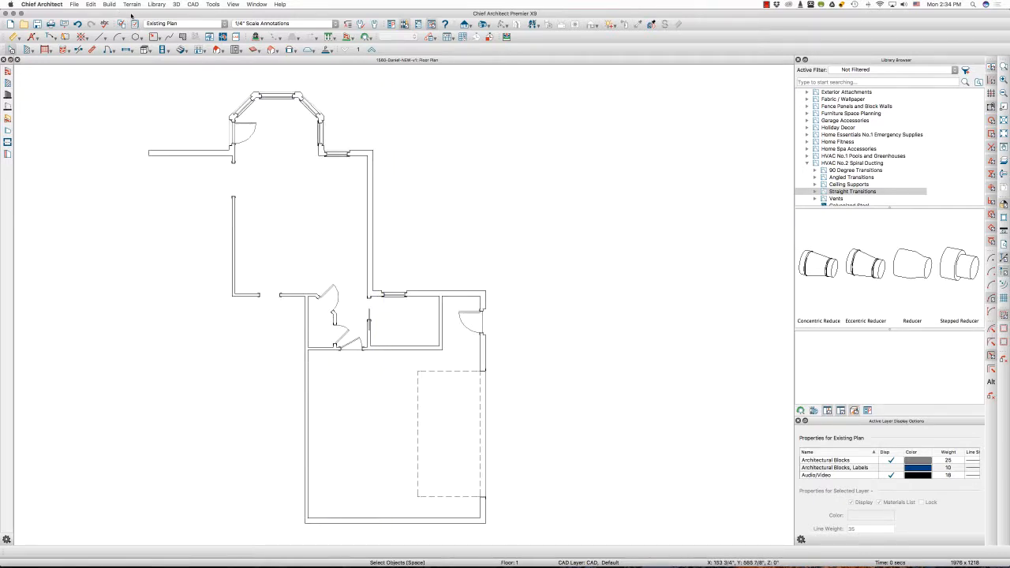
Step: Create a CAD detail from the existing plan view and switch to the new Detail 1 window
{"action": "left_click", "coordinate": [192, 3]}
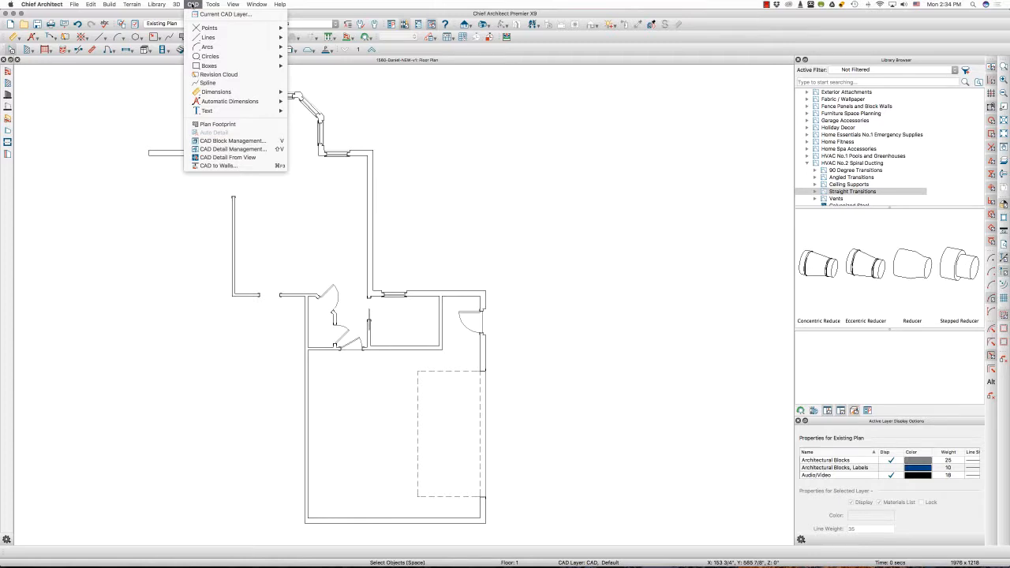
{"action": "mouse_move", "coordinate": [227, 158]}
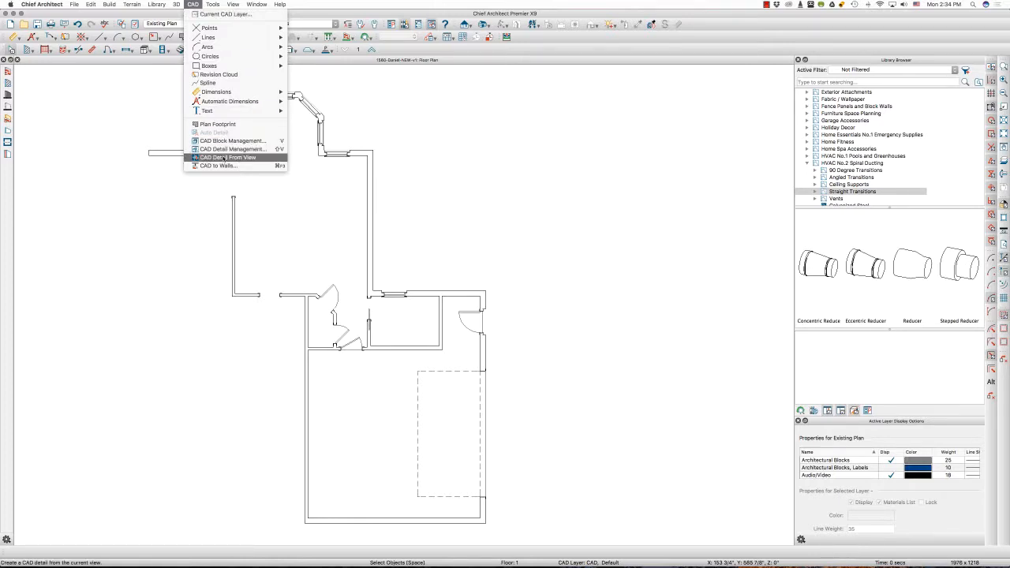
{"action": "mouse_move", "coordinate": [231, 148]}
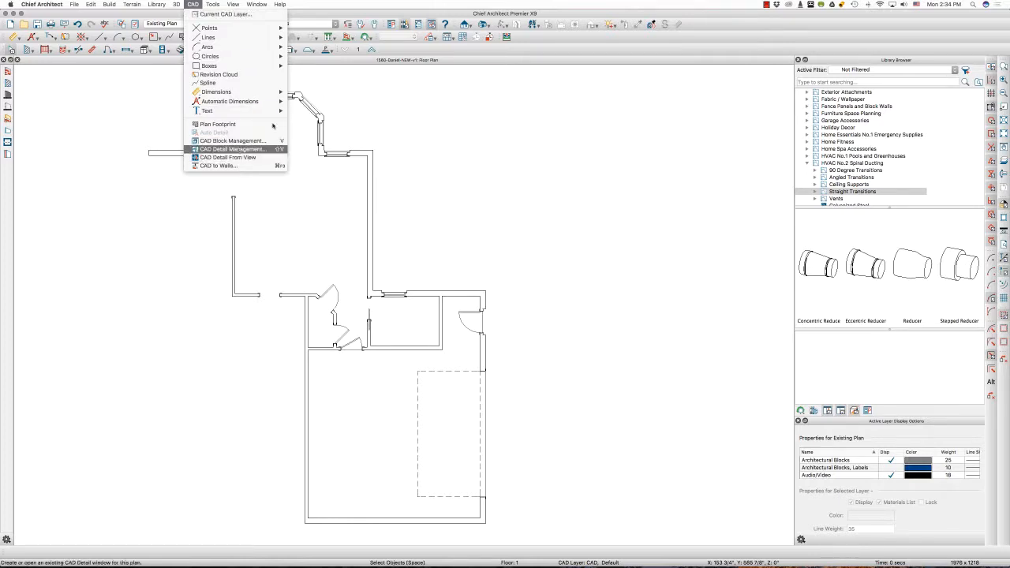
{"action": "left_click", "coordinate": [227, 158]}
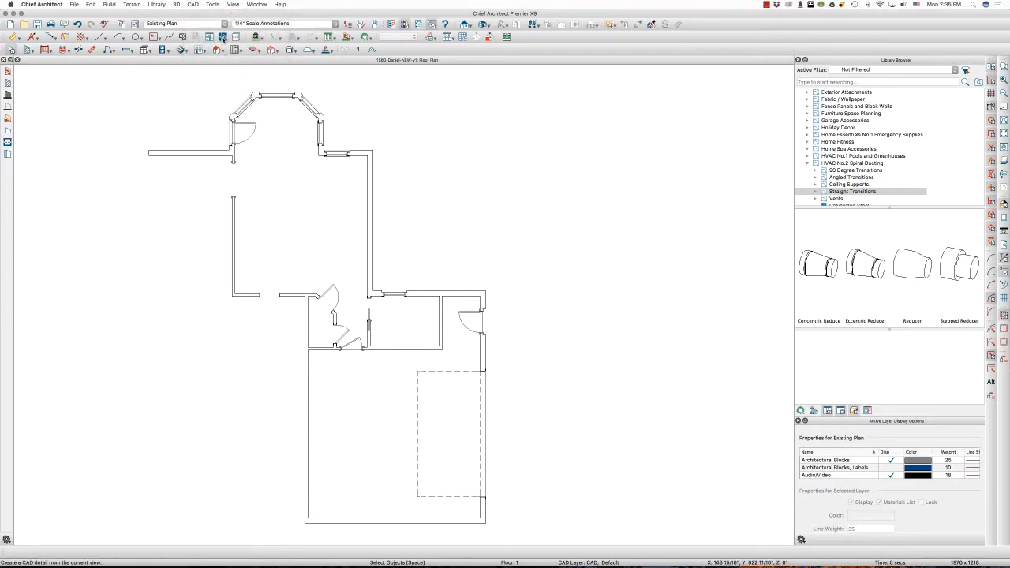
{"action": "mouse_move", "coordinate": [224, 49]}
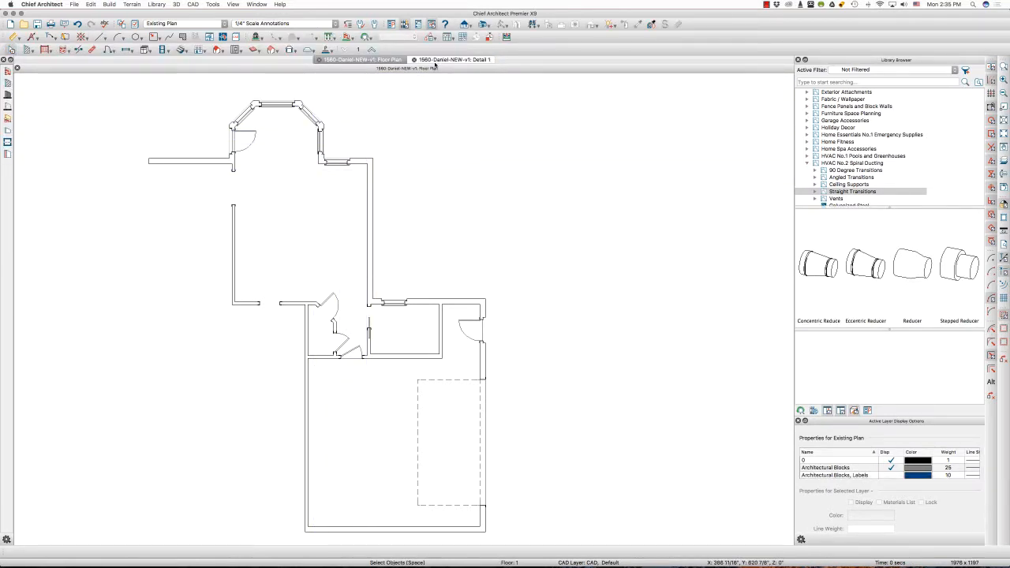
{"action": "left_click", "coordinate": [454, 47]}
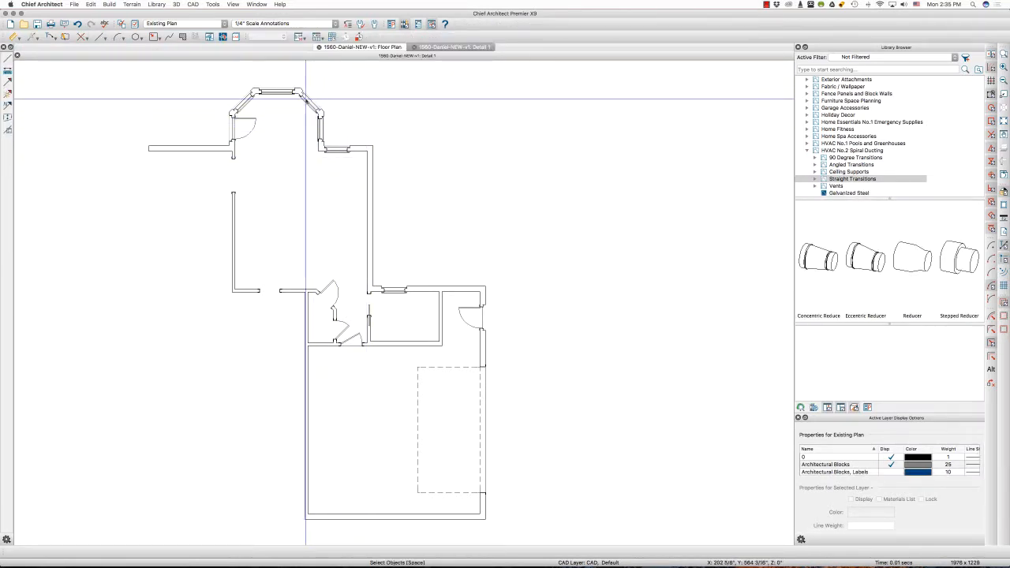
{"action": "left_click", "coordinate": [316, 142]}
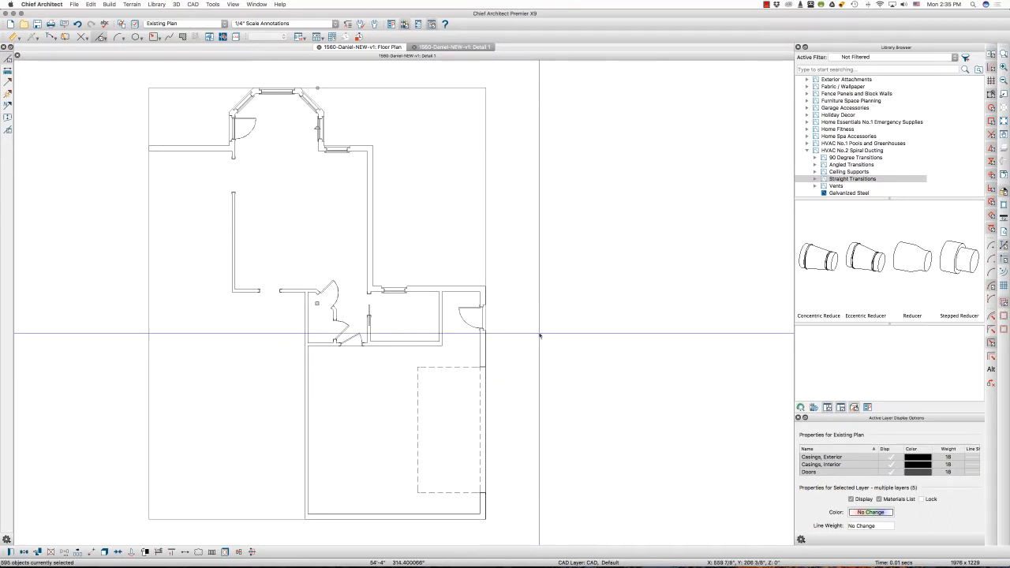
{"action": "mouse_move", "coordinate": [540, 325]}
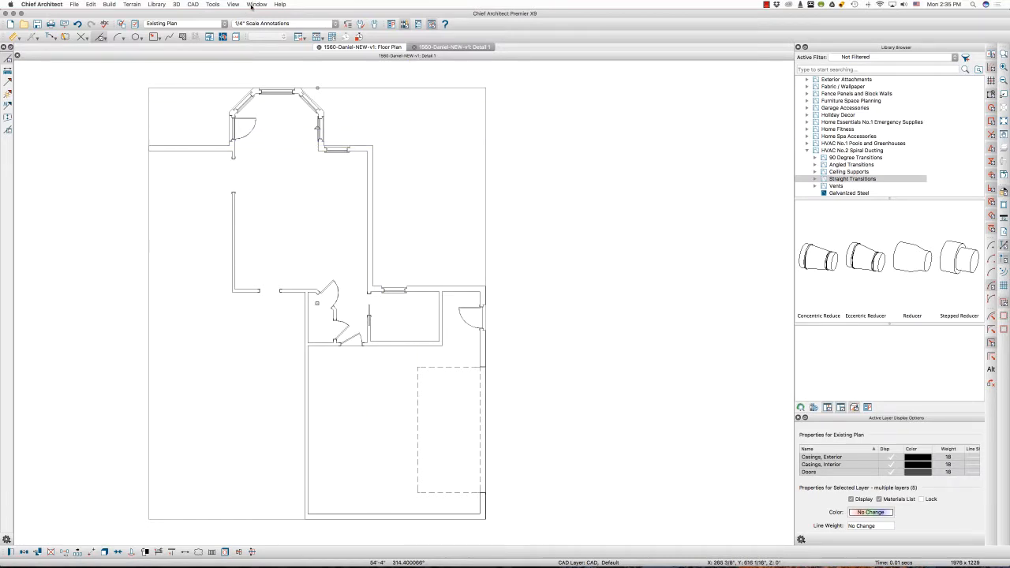
Step: Return to the floor plan via the Window list and choose a different annotation set
{"action": "left_click", "coordinate": [256, 4]}
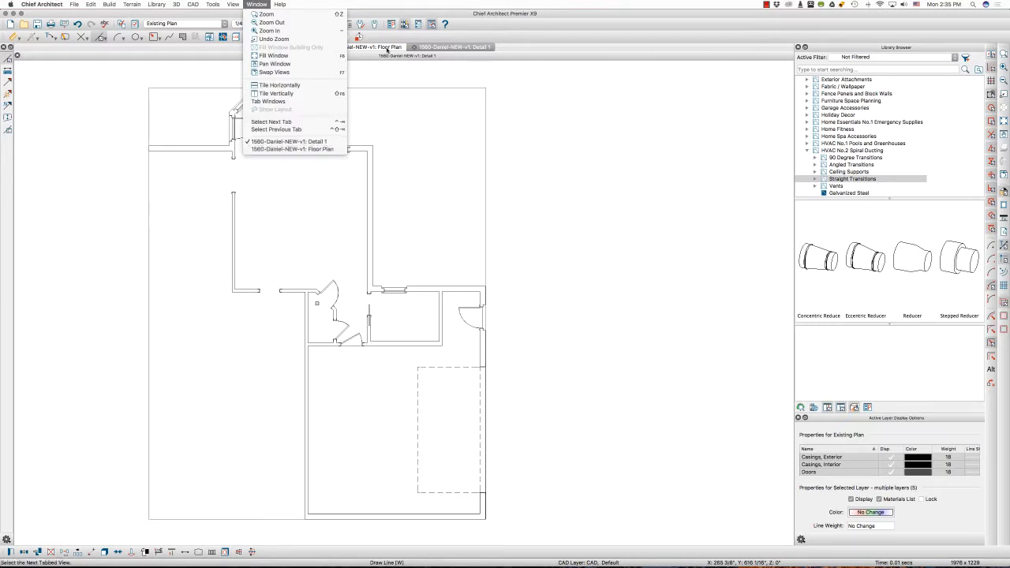
{"action": "left_click", "coordinate": [294, 148]}
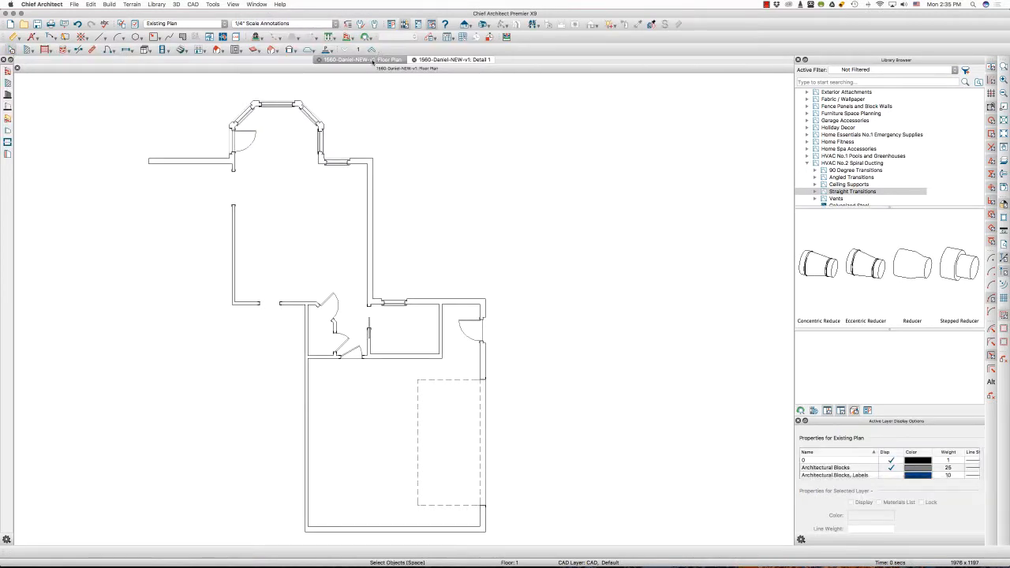
{"action": "left_click", "coordinate": [281, 24]}
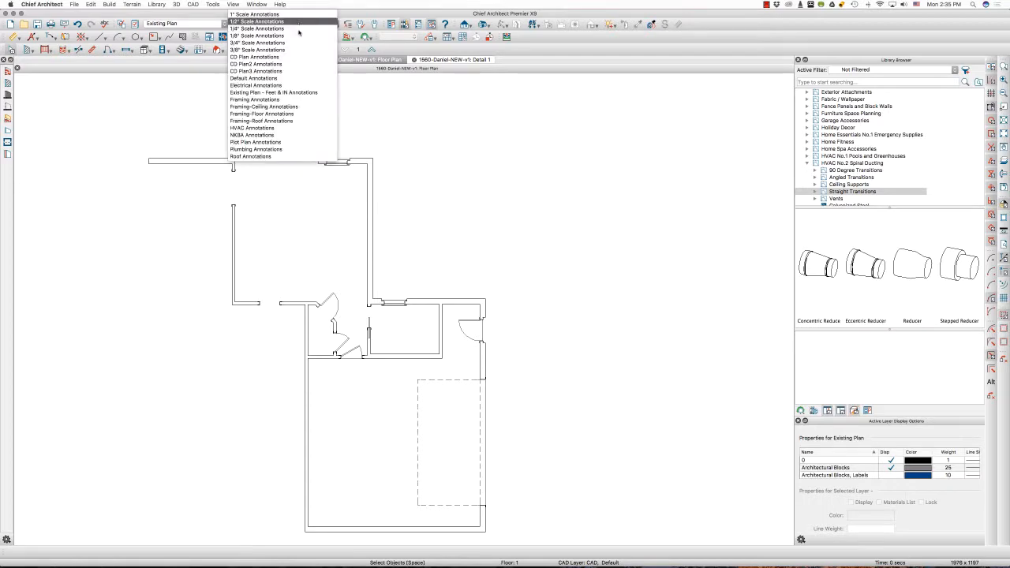
{"action": "left_click", "coordinate": [252, 77]}
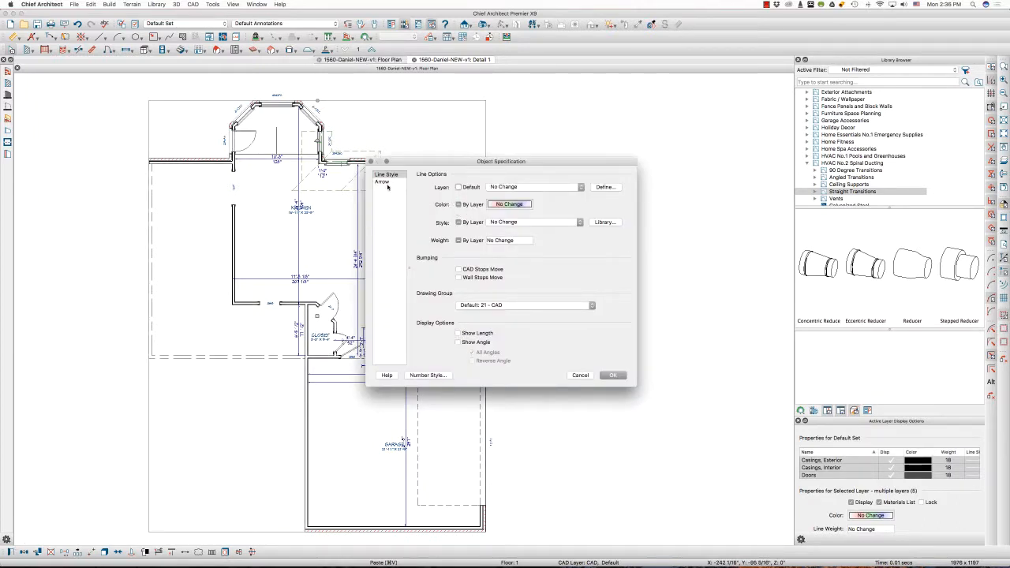
Step: Assign the lines to the CAD, Existing Plan layer with colour, style and weight by layer
{"action": "left_click", "coordinate": [581, 186]}
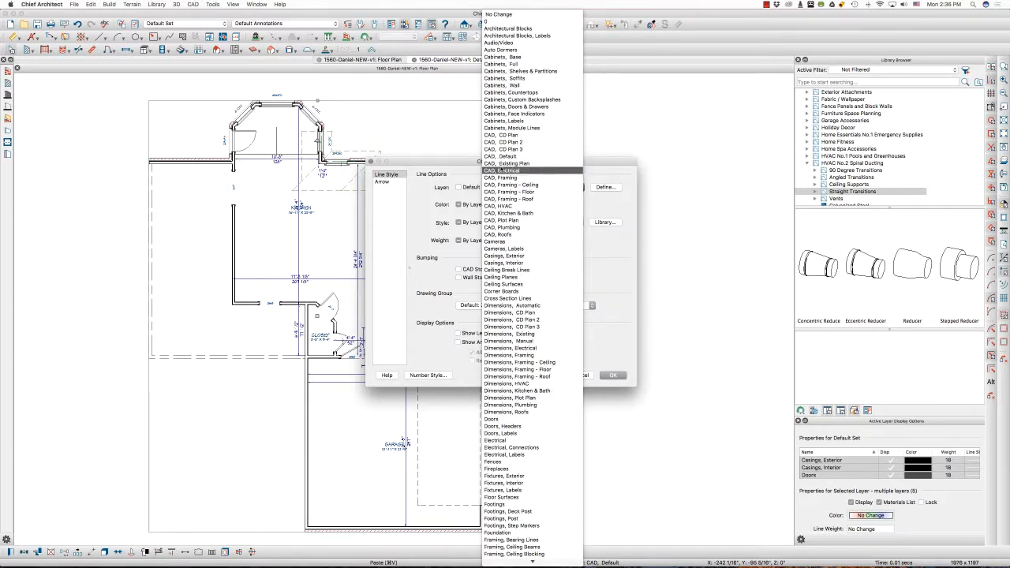
{"action": "left_click", "coordinate": [512, 162]}
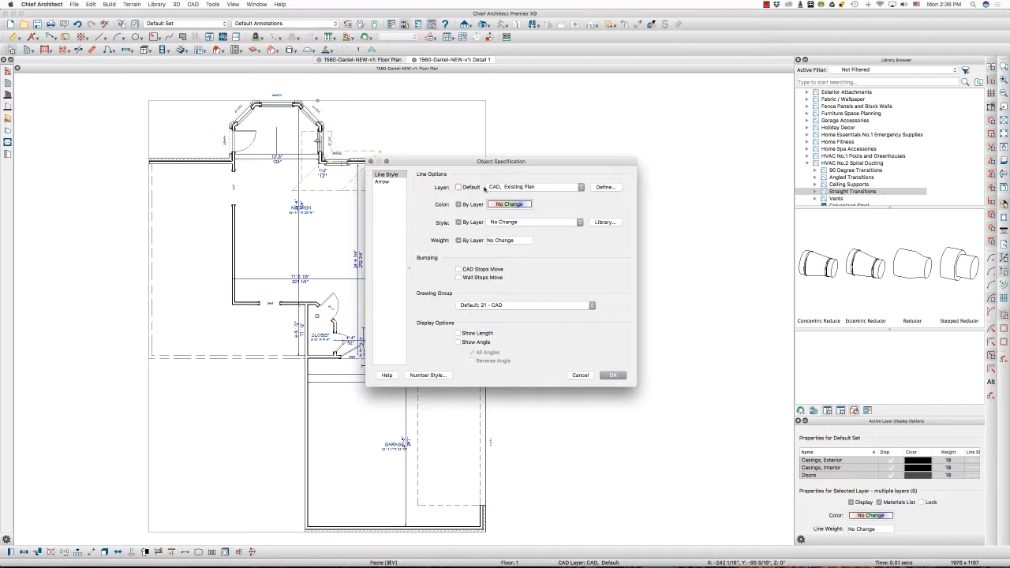
{"action": "left_click", "coordinate": [459, 205]}
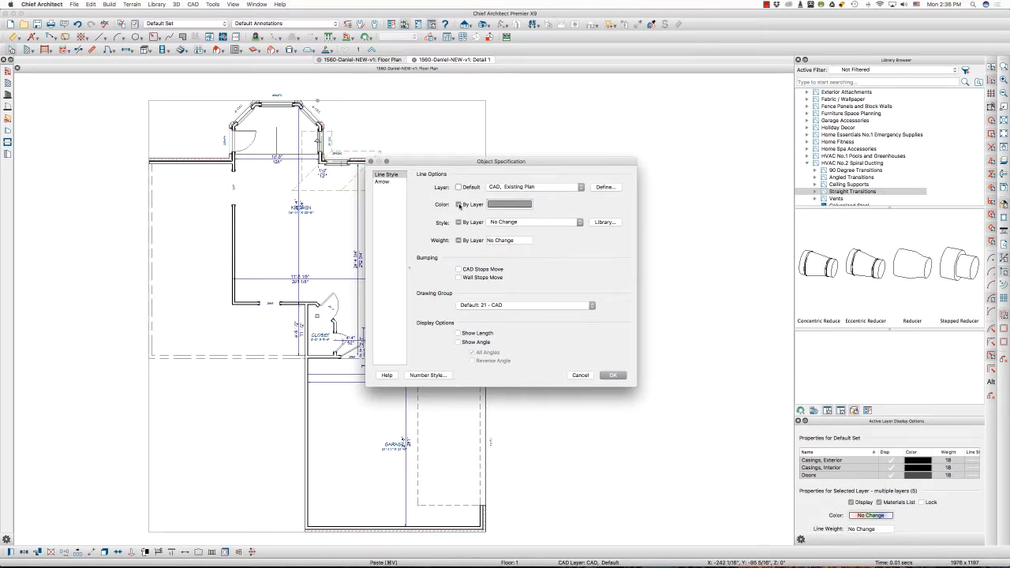
{"action": "left_click", "coordinate": [461, 221]}
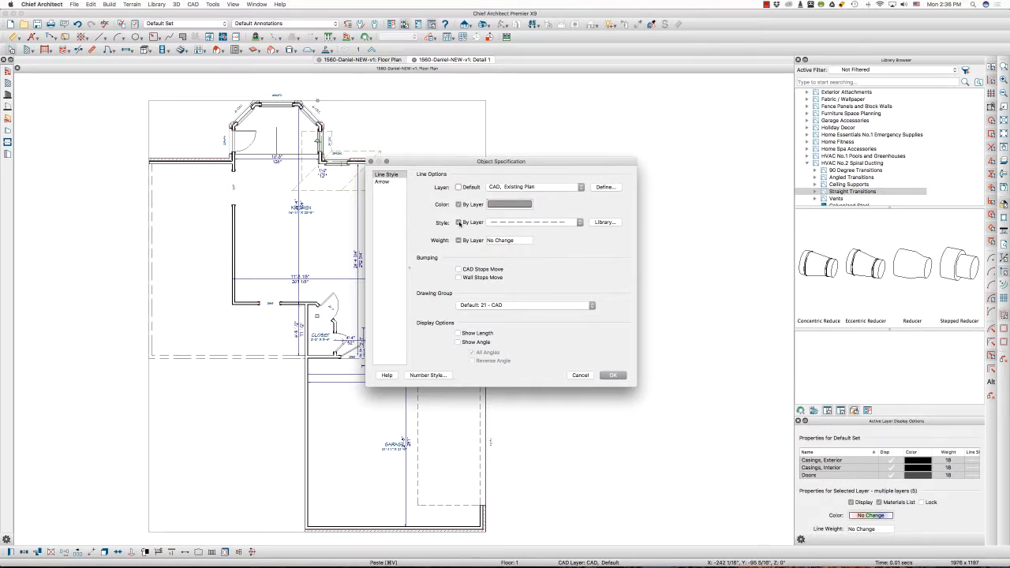
{"action": "left_click", "coordinate": [458, 240]}
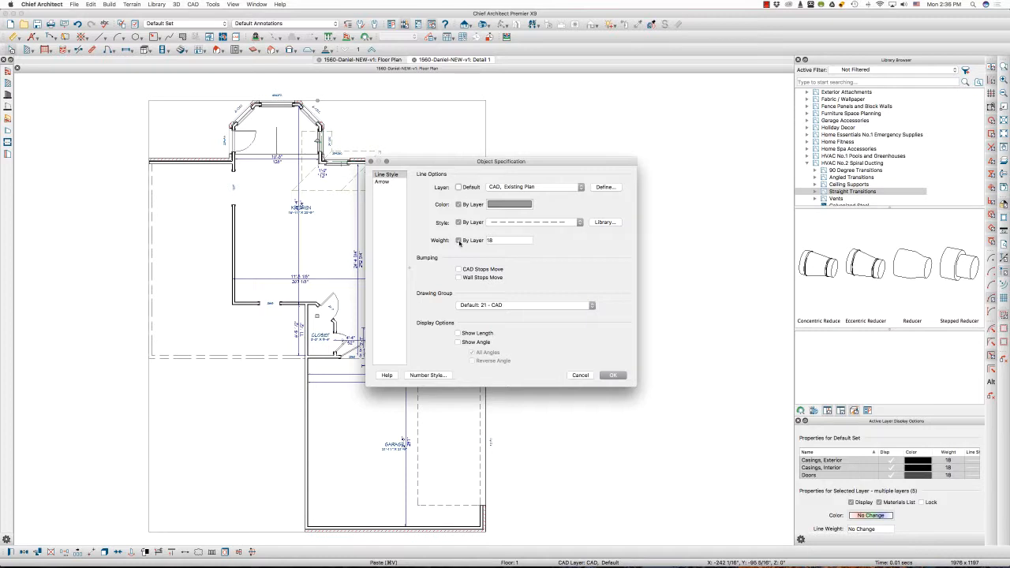
{"action": "mouse_move", "coordinate": [545, 319]}
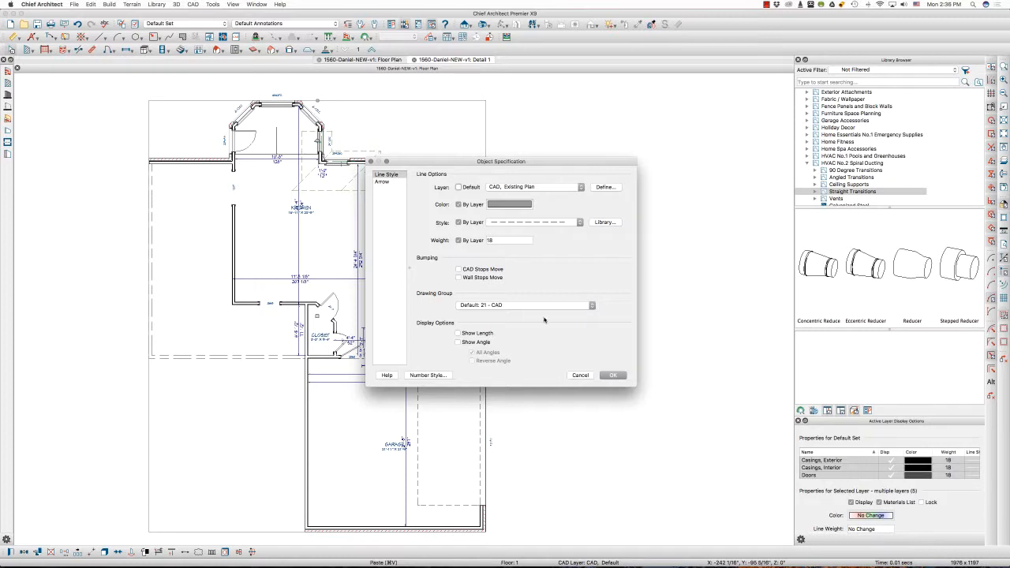
Step: Set the drawing group to 58 - Back and confirm the line specification
{"action": "left_click", "coordinate": [592, 306]}
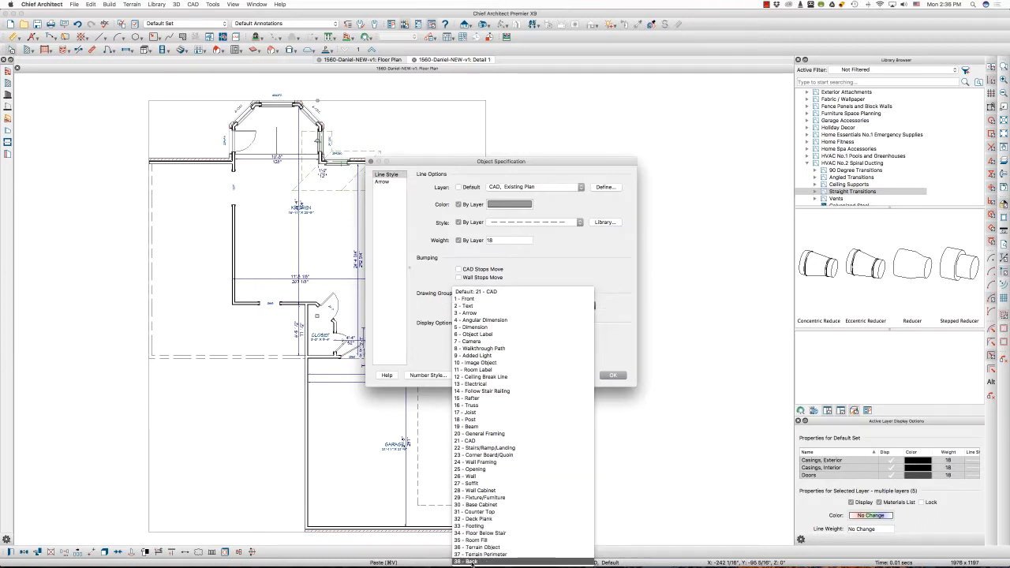
{"action": "left_click", "coordinate": [466, 562]}
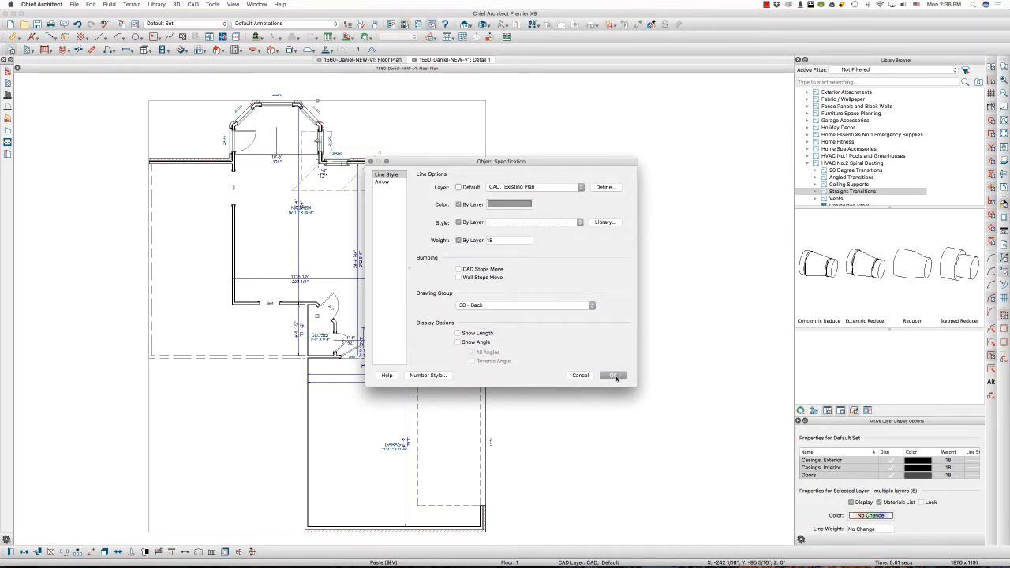
{"action": "left_click", "coordinate": [612, 376]}
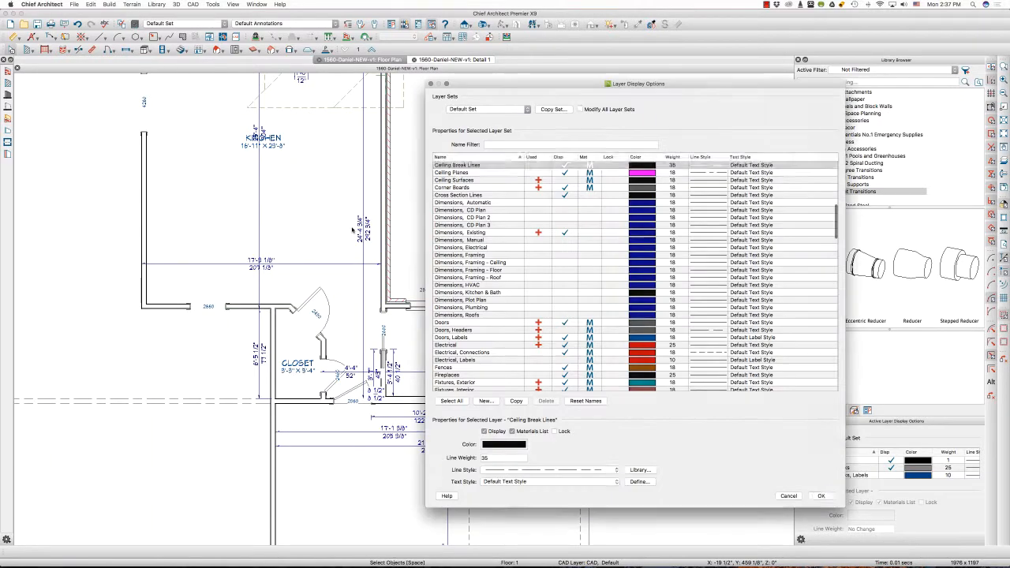
{"action": "scroll", "scroll_direction": "up", "scroll_amount": 3}
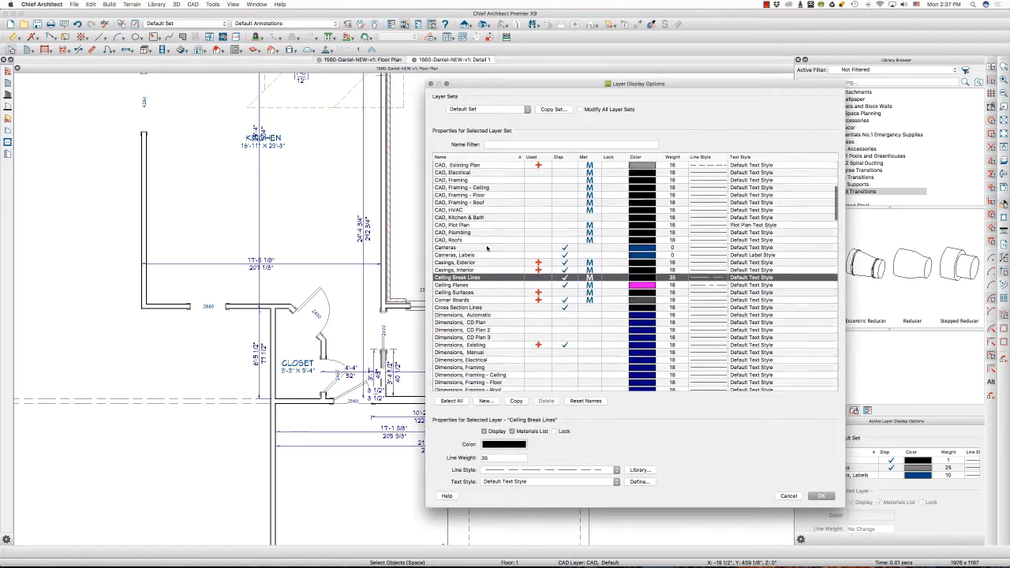
{"action": "scroll", "scroll_direction": "up", "scroll_amount": 3}
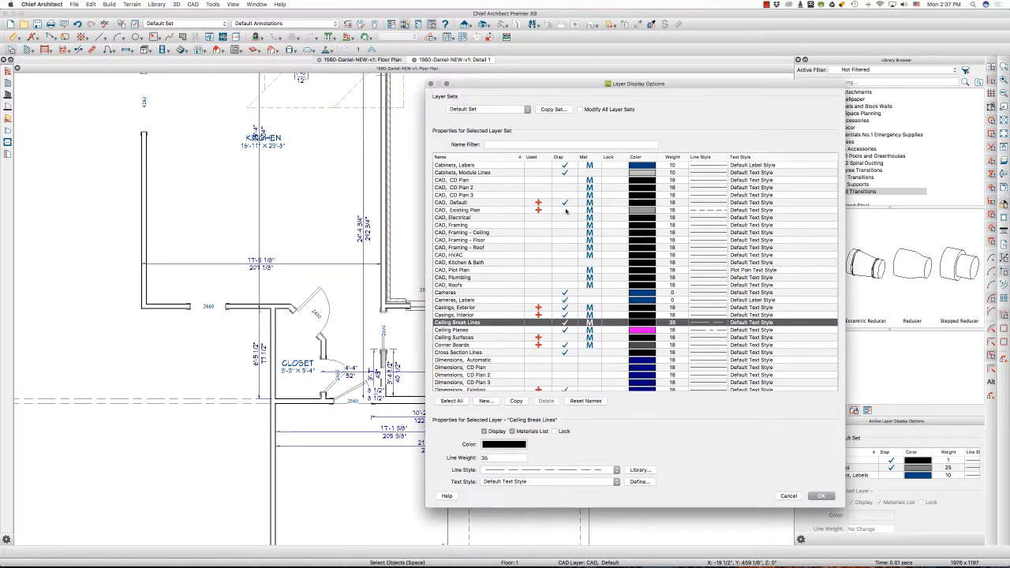
{"action": "left_click", "coordinate": [458, 210]}
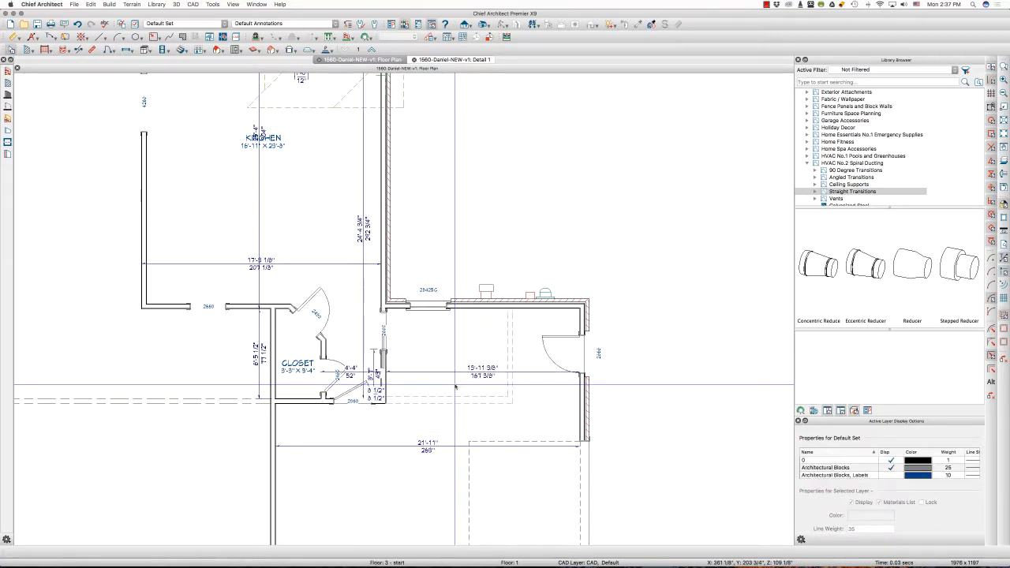
{"action": "mouse_move", "coordinate": [401, 403]}
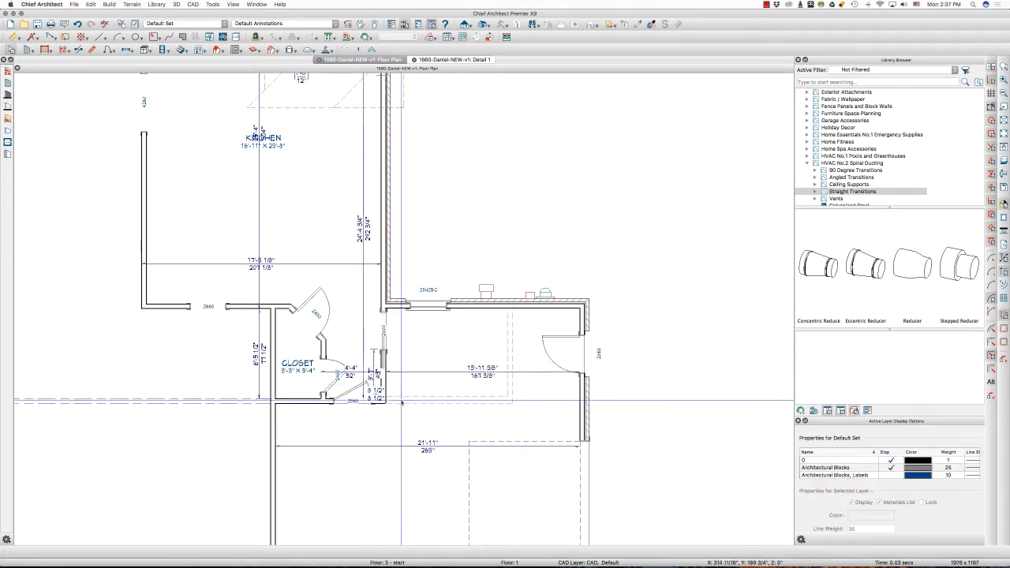